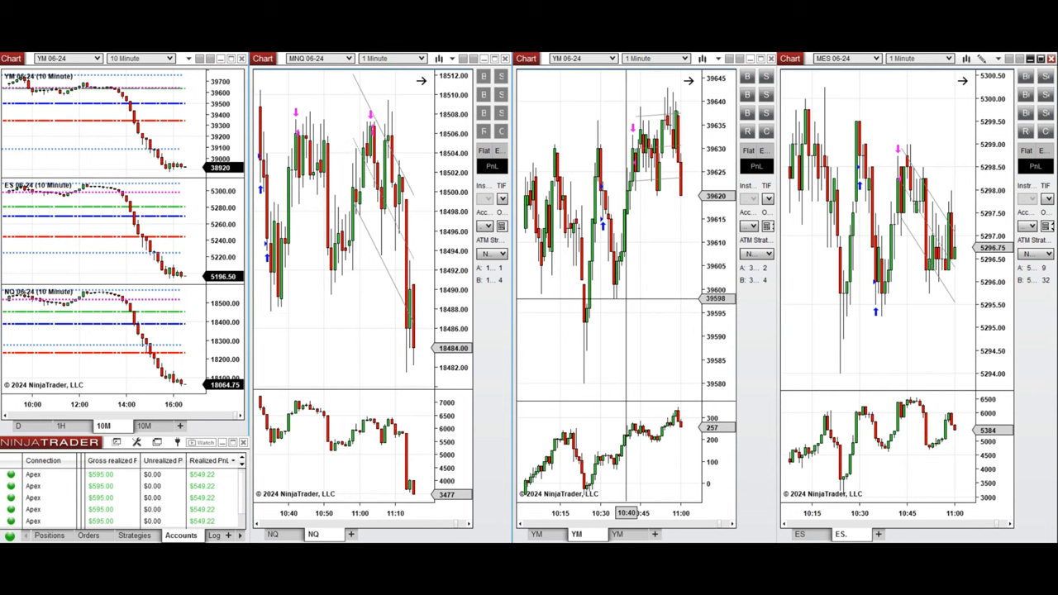
# - Switch the stacked YM, ES and NQ chart to 60-minute bars with volume profiles
pyautogui.click(60, 426)
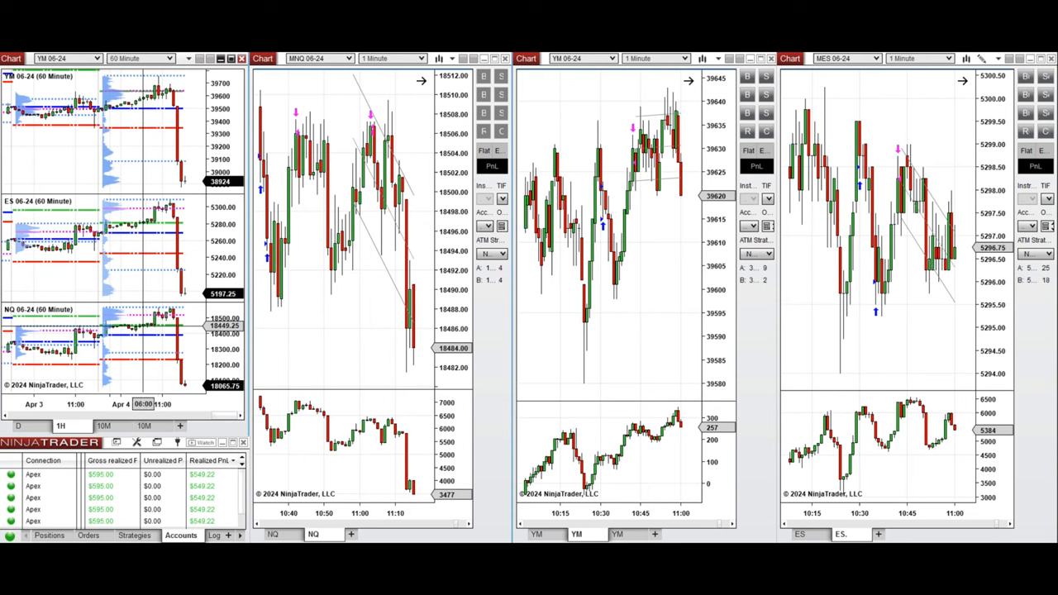
# - Return the stacked YM, ES and NQ chart to 10-minute bars
pyautogui.click(141, 58)
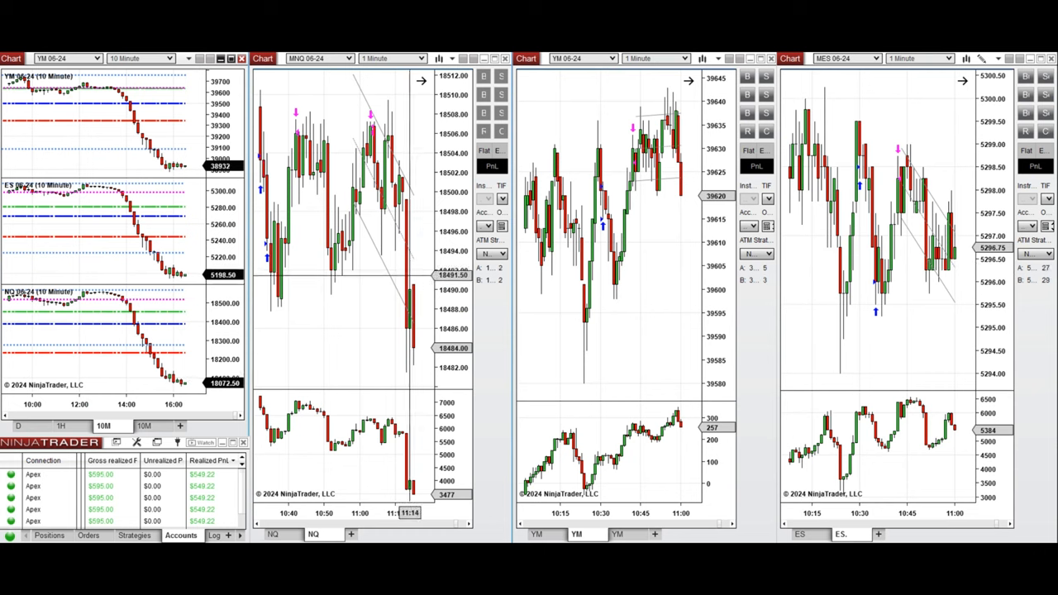
pyautogui.moveTo(409, 325)
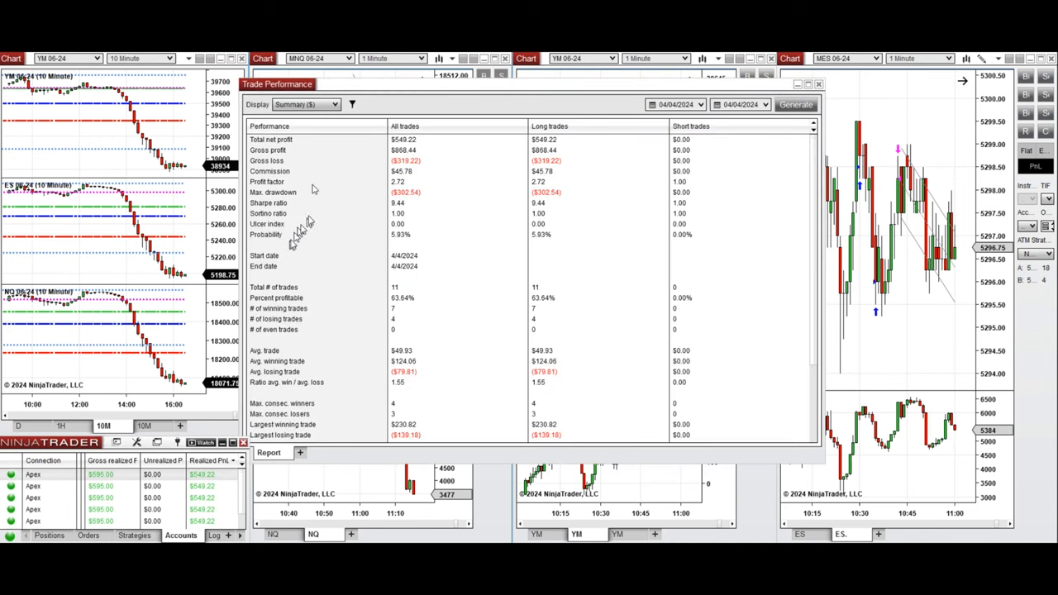
pyautogui.moveTo(303, 176)
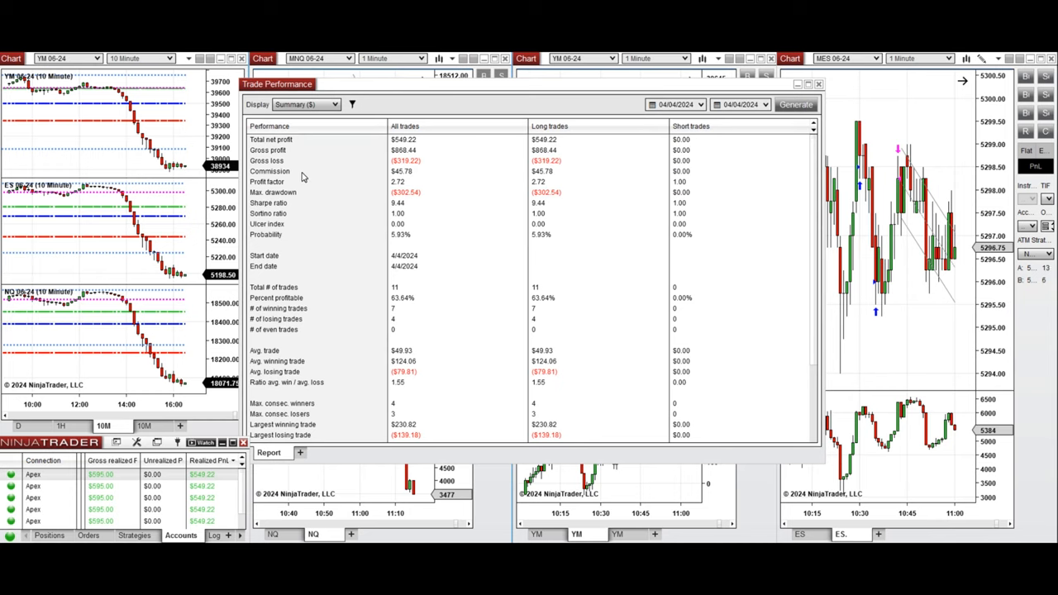